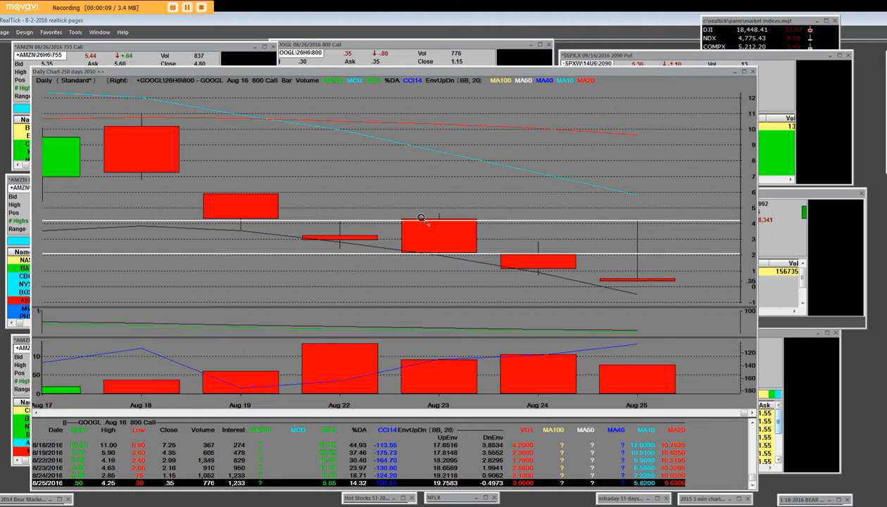
mouse_move(570, 204)
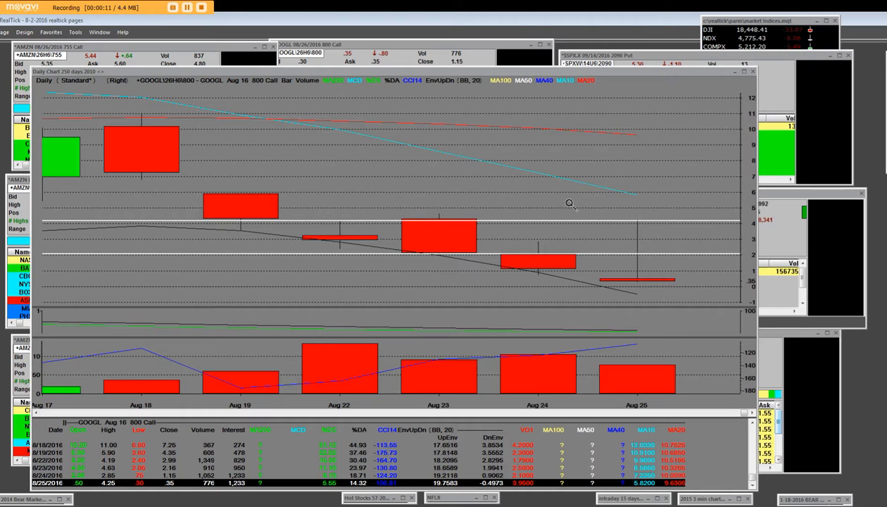
mouse_move(258, 95)
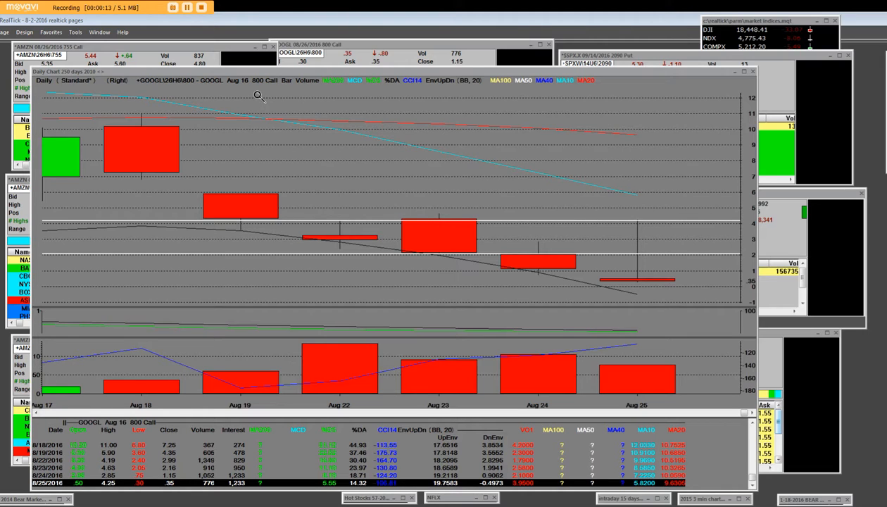
mouse_move(621, 232)
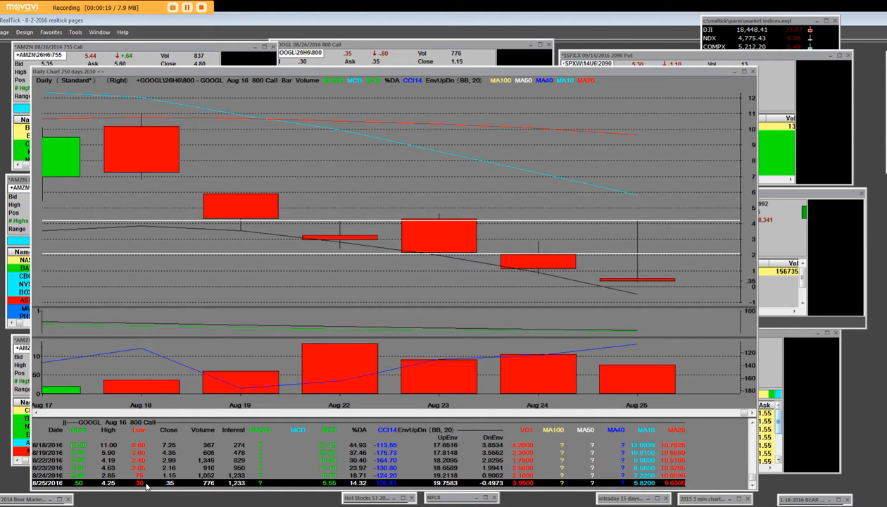
mouse_move(549, 387)
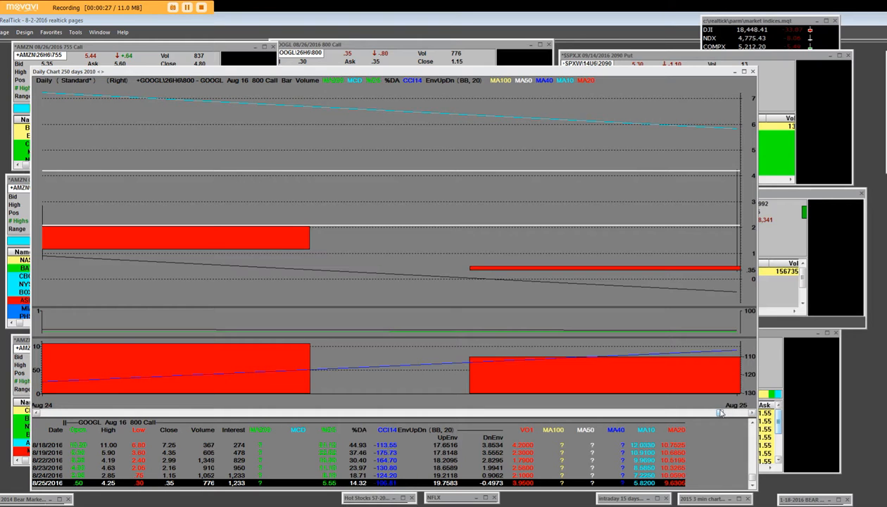
mouse_move(552, 211)
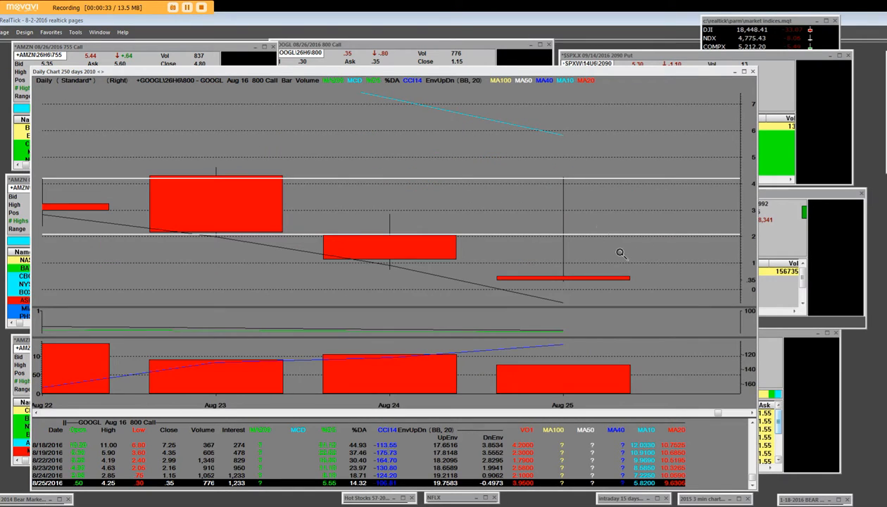
mouse_move(554, 165)
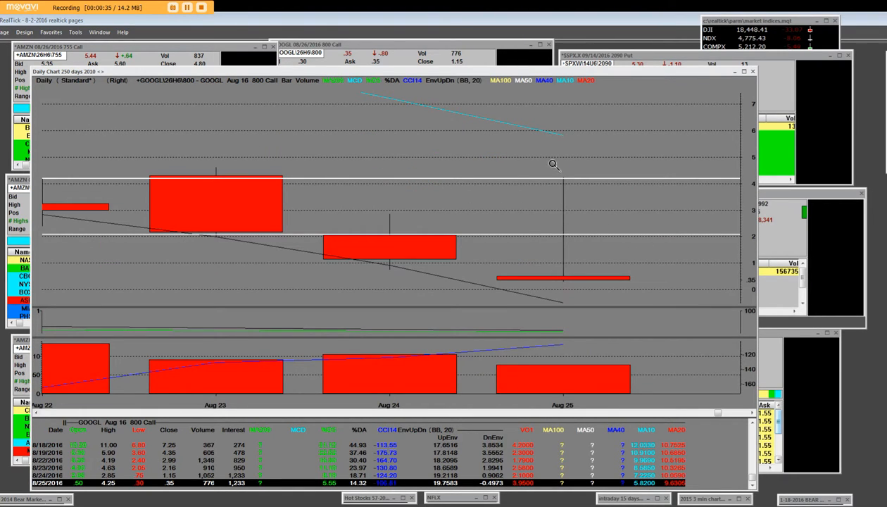
mouse_move(564, 292)
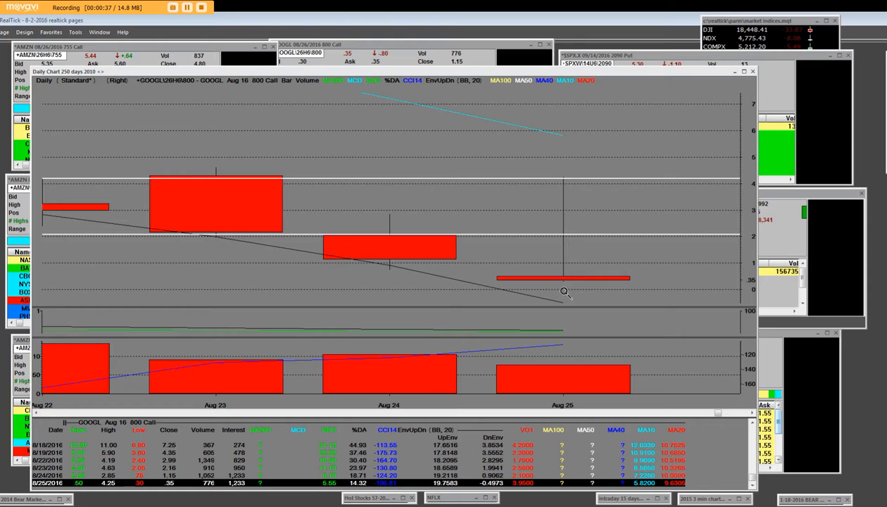
mouse_move(561, 173)
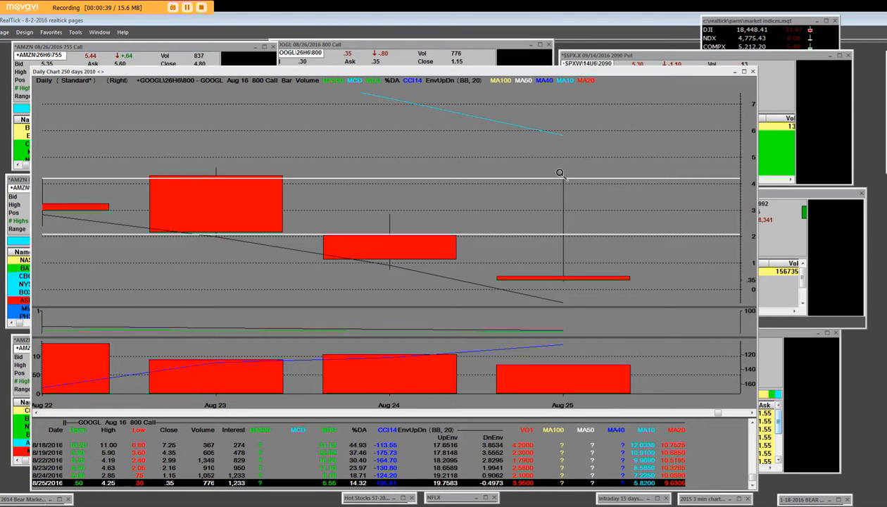
mouse_move(572, 265)
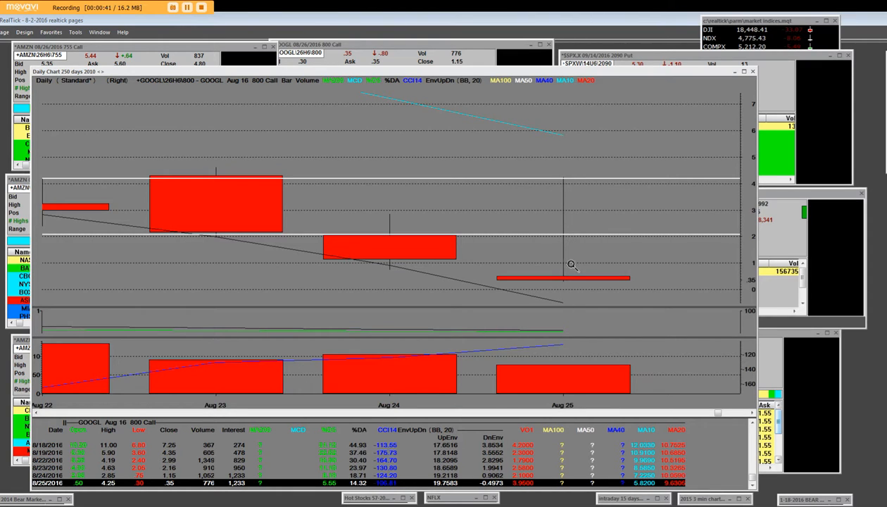
mouse_move(569, 259)
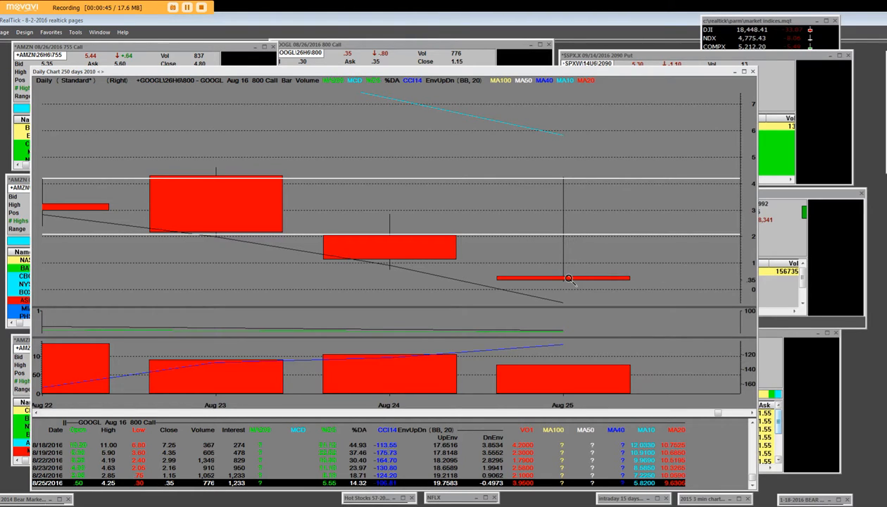
mouse_move(560, 176)
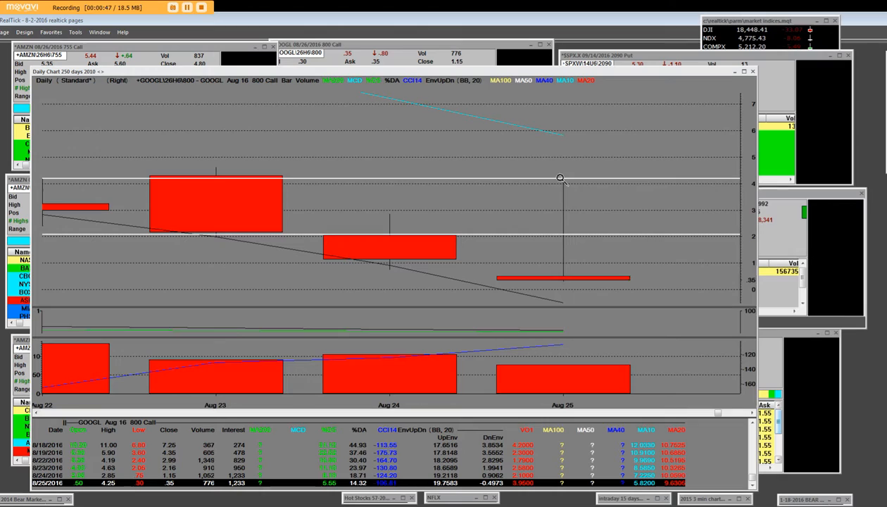
mouse_move(563, 254)
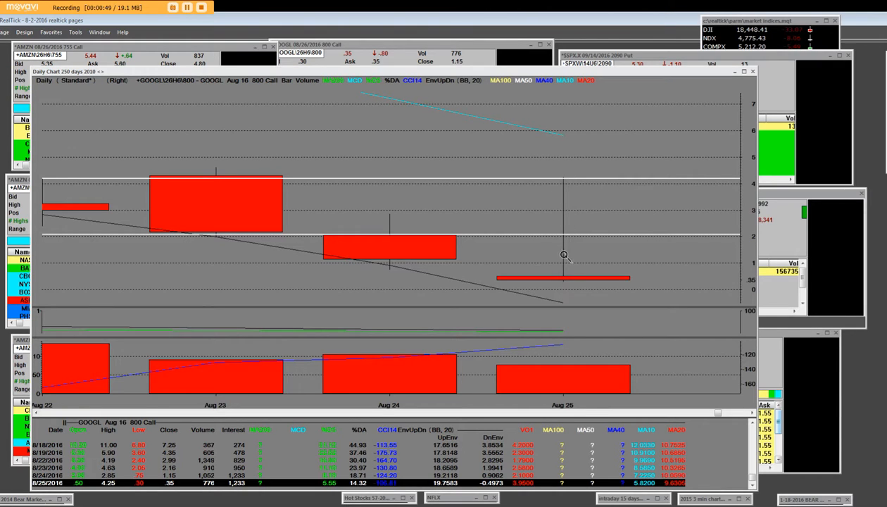
mouse_move(562, 190)
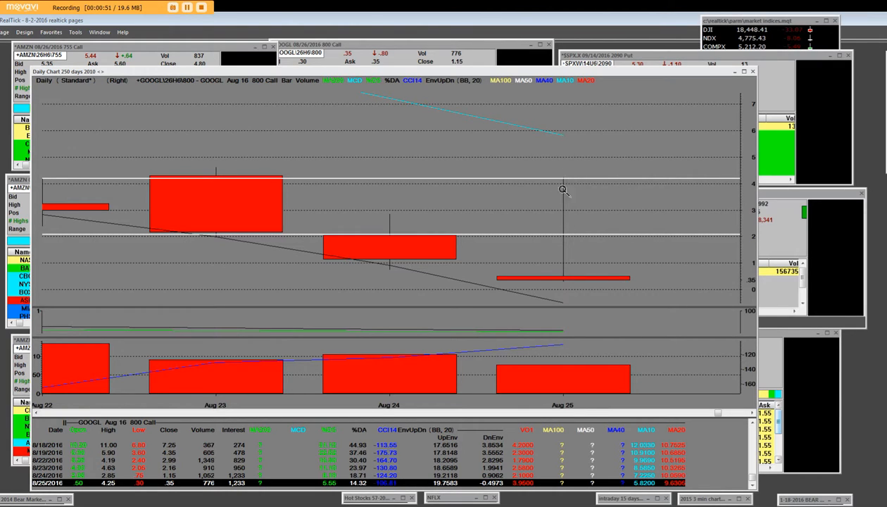
mouse_move(559, 257)
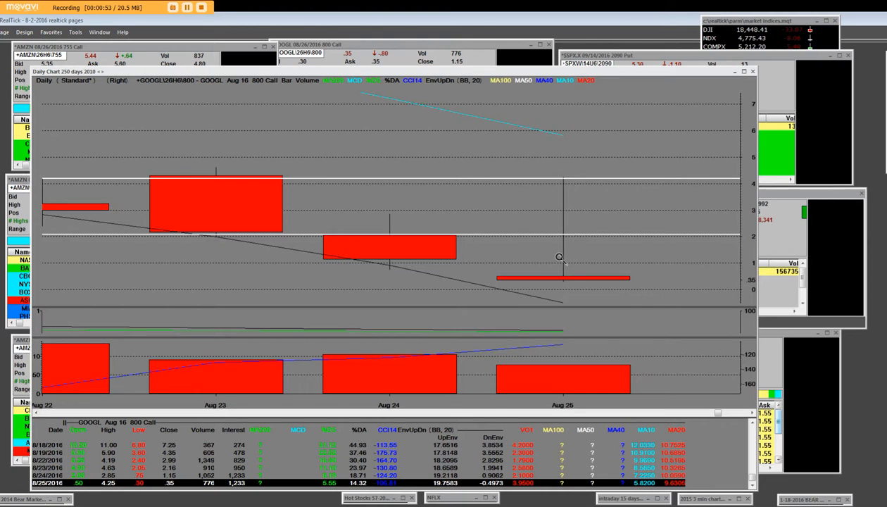
mouse_move(139, 485)
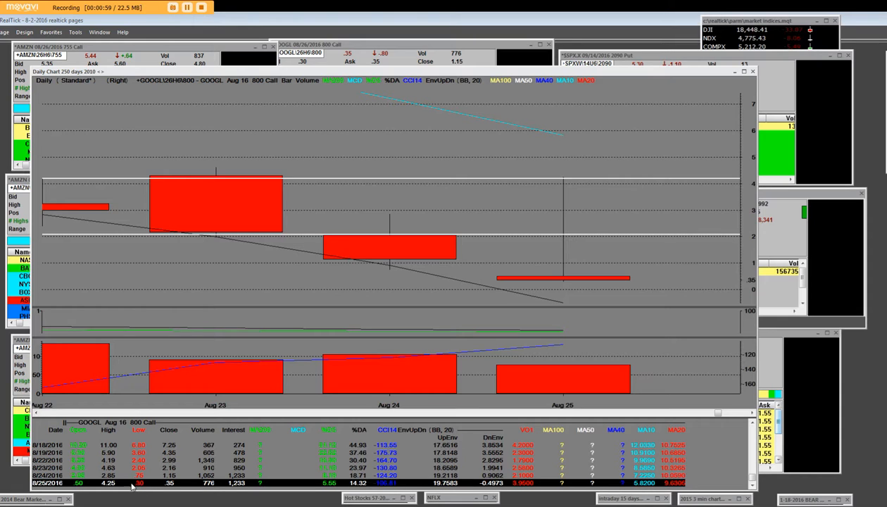
mouse_move(534, 204)
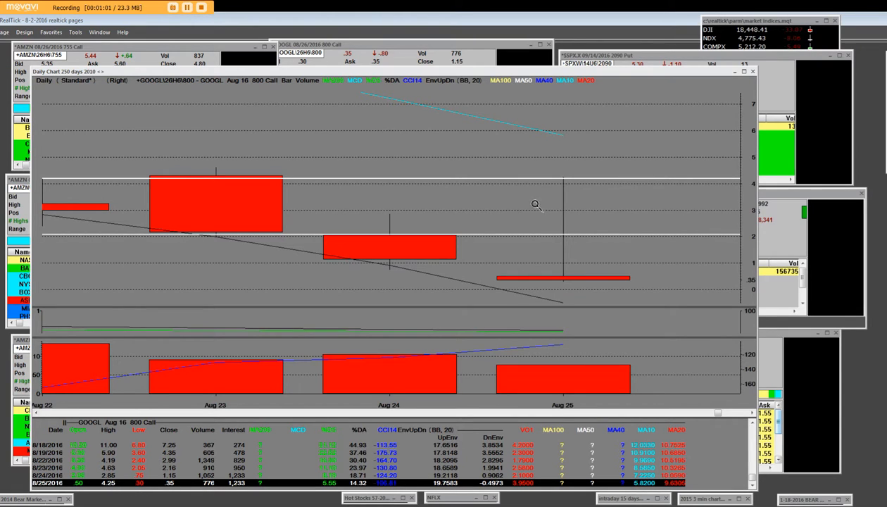
mouse_move(563, 268)
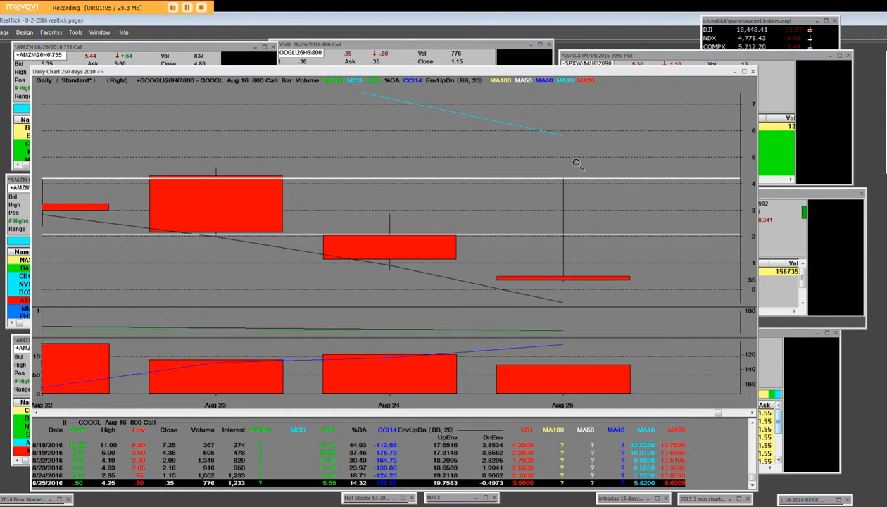
mouse_move(562, 178)
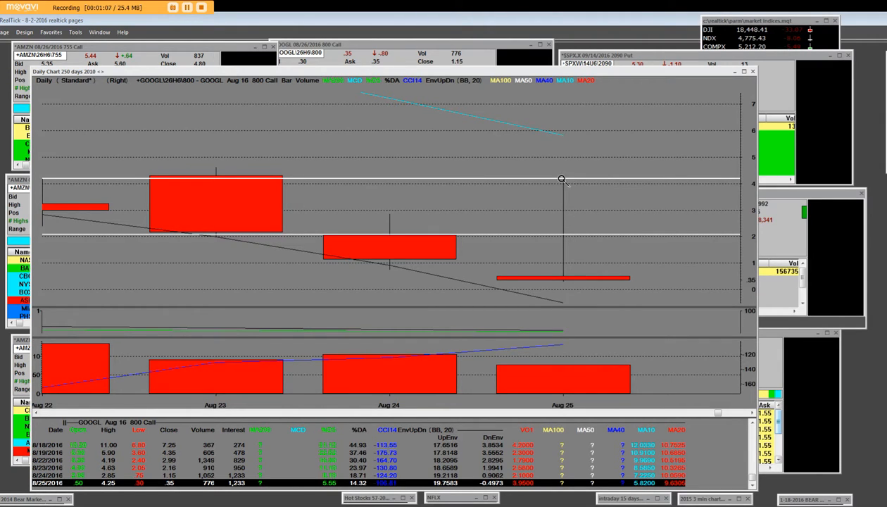
mouse_move(547, 229)
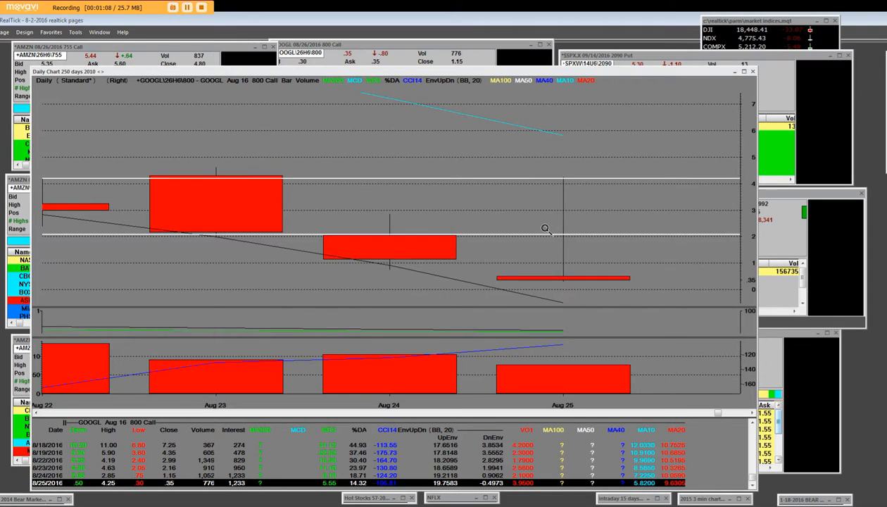
mouse_move(554, 172)
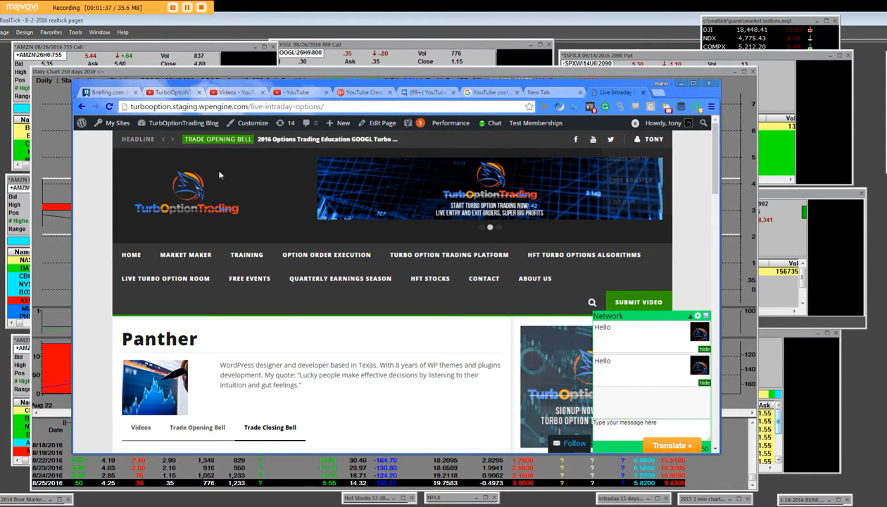
mouse_move(186, 255)
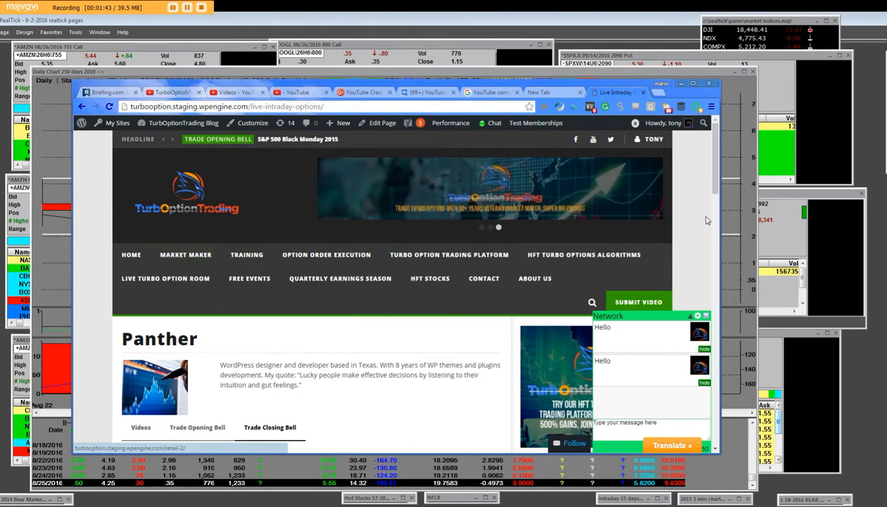
Bring the RealTick GOOGL Aug 16 800 Call daily chart back in front of the browser
click(661, 122)
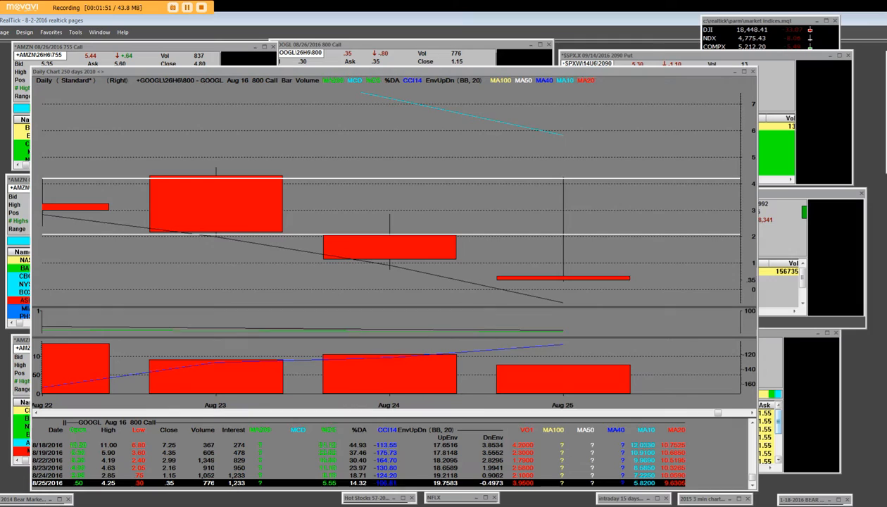
mouse_move(553, 270)
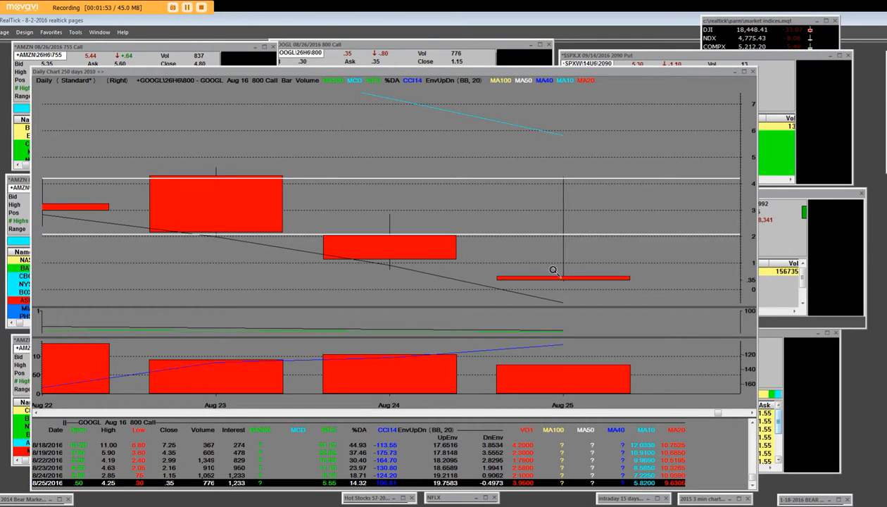
mouse_move(572, 155)
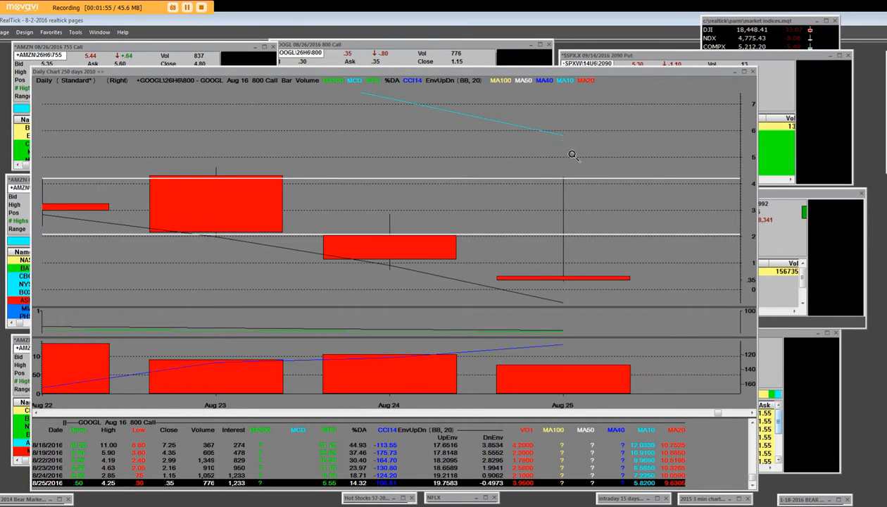
mouse_move(566, 310)
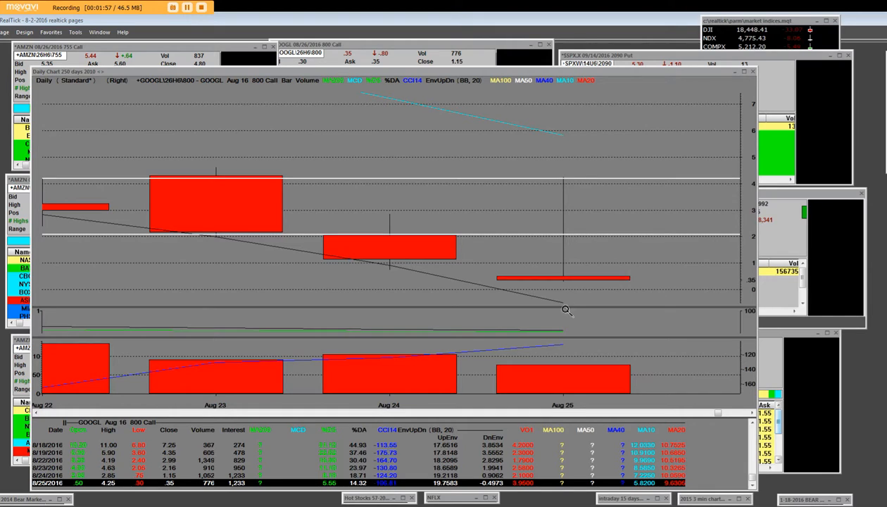
mouse_move(563, 182)
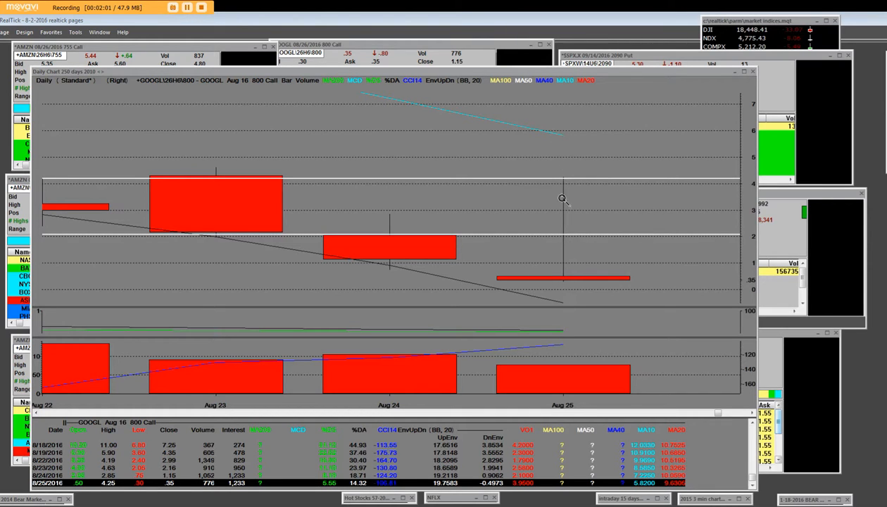
mouse_move(563, 168)
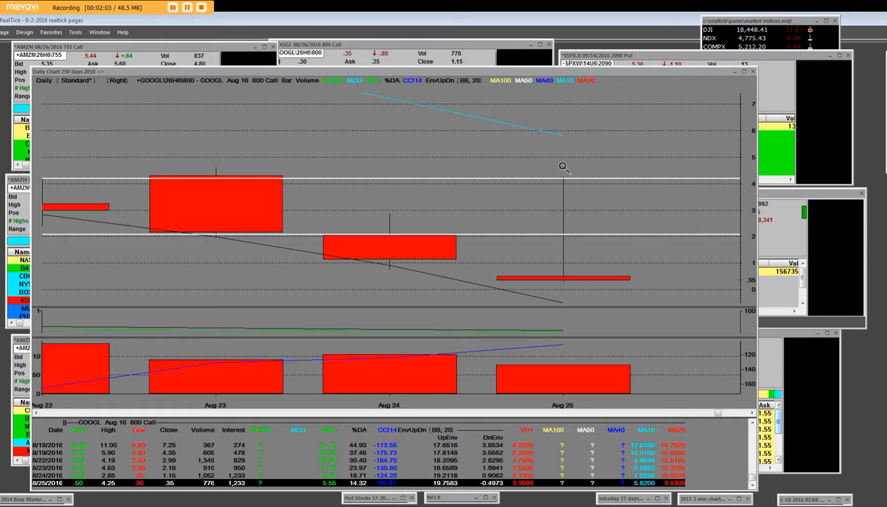
mouse_move(564, 178)
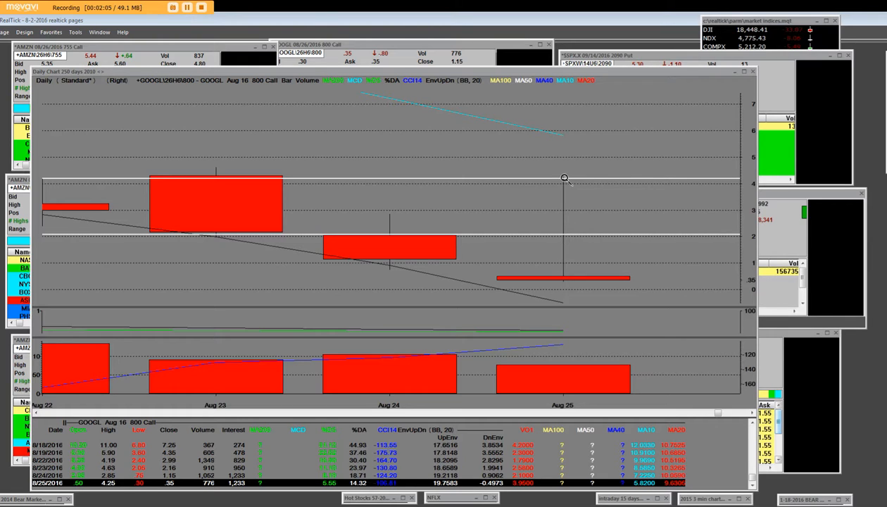
mouse_move(563, 210)
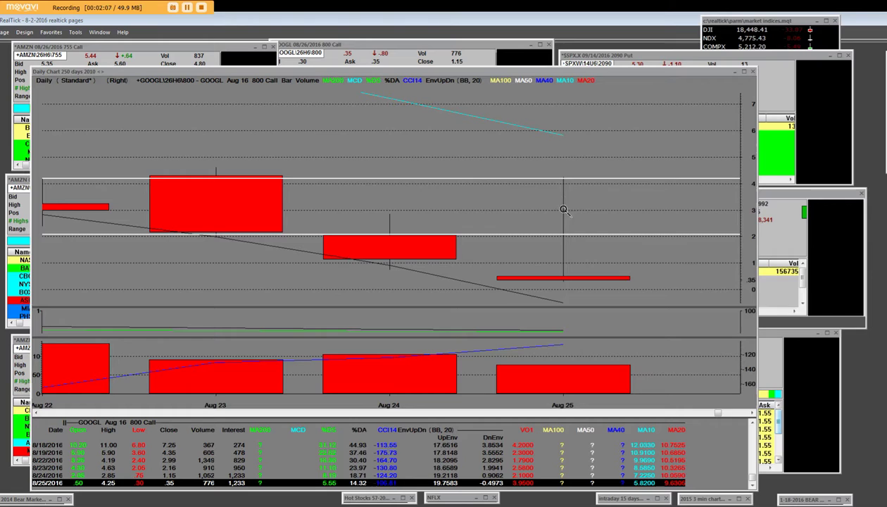
mouse_move(563, 169)
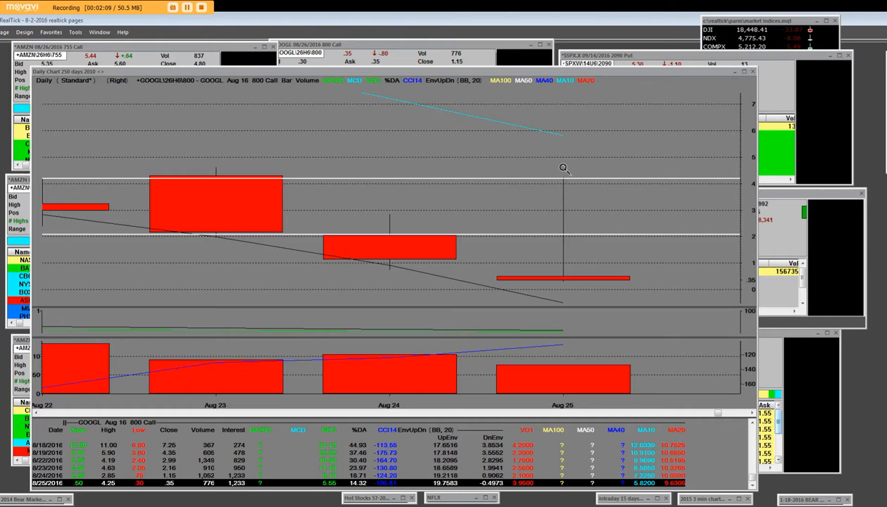
mouse_move(554, 205)
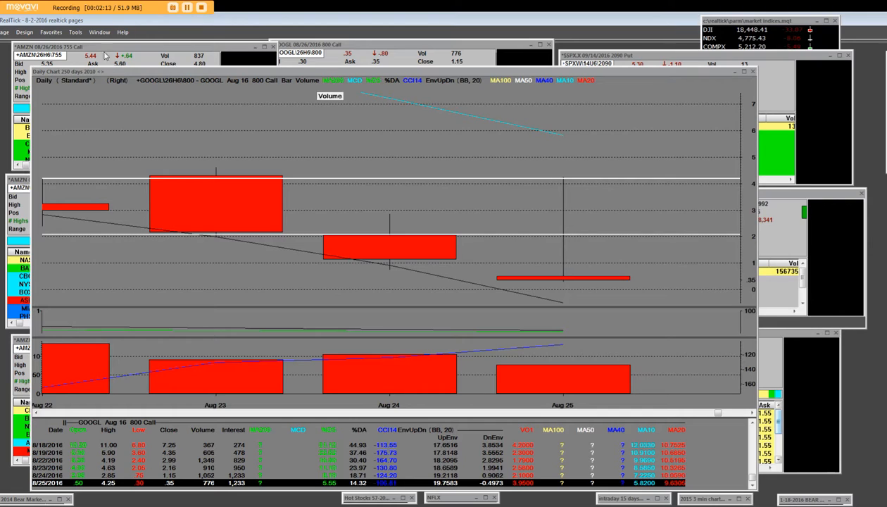
mouse_move(605, 176)
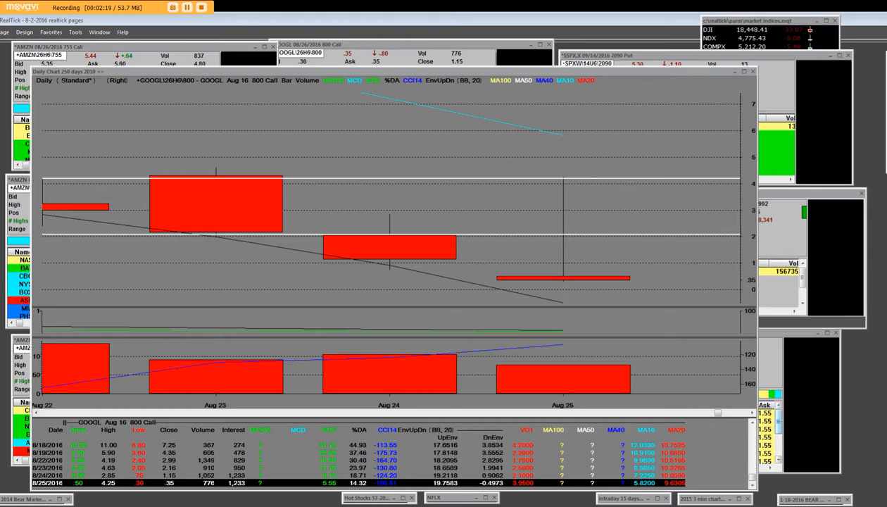
mouse_move(561, 211)
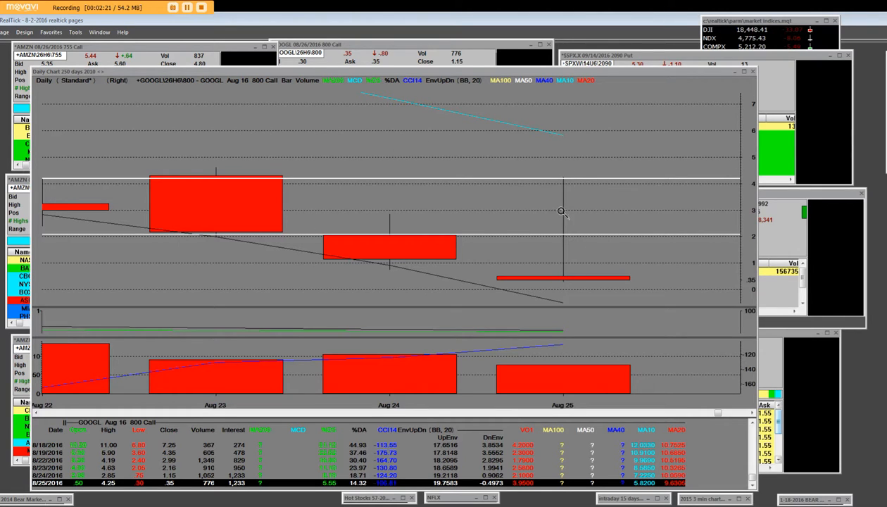
mouse_move(565, 276)
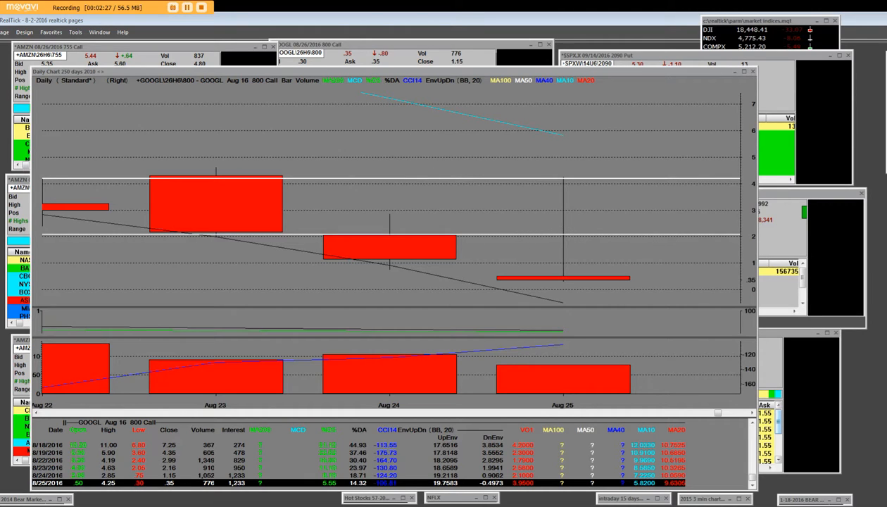
mouse_move(563, 297)
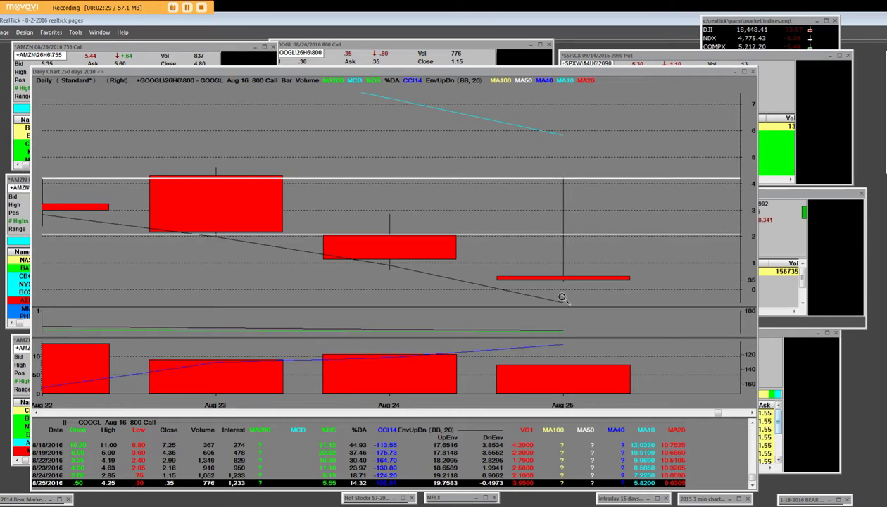